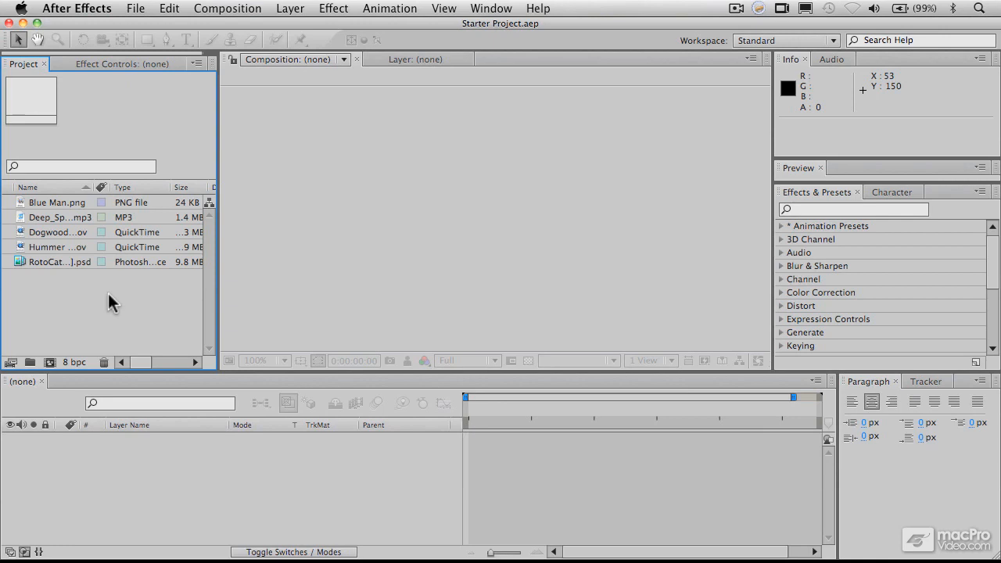
mouse_move(78, 301)
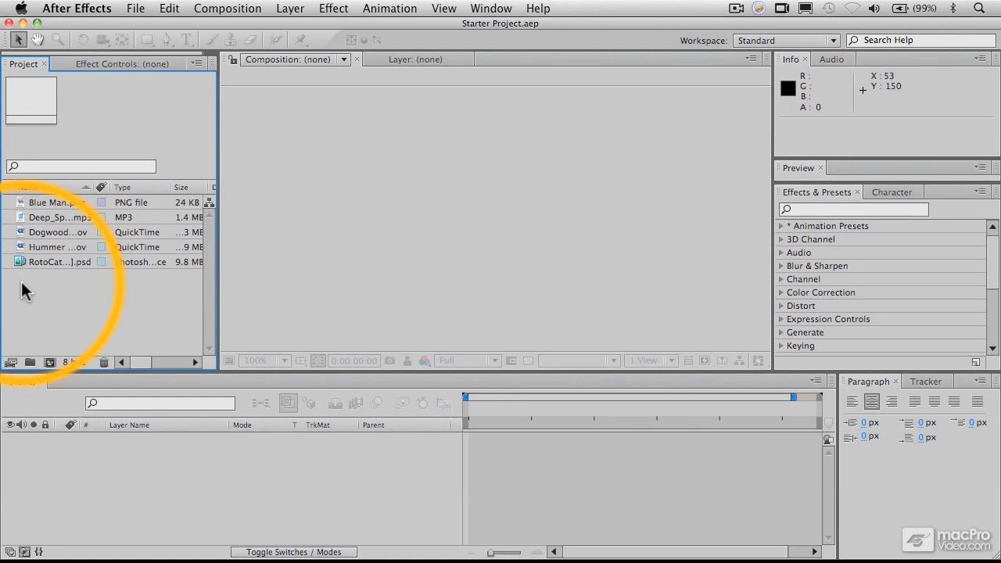
mouse_move(11, 362)
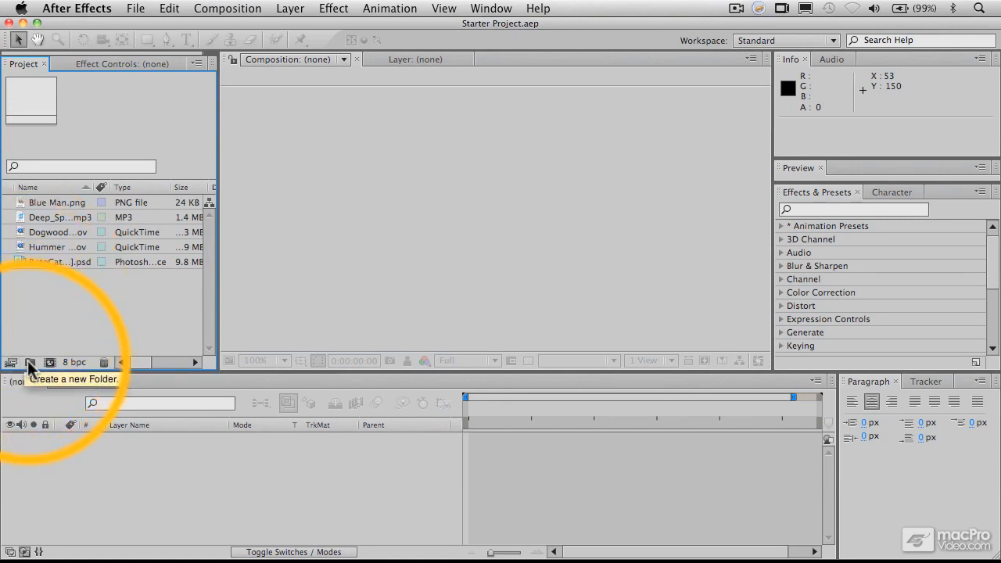
Create a new project folder named 'Audio', then rename it to 'Music'.
click(30, 362)
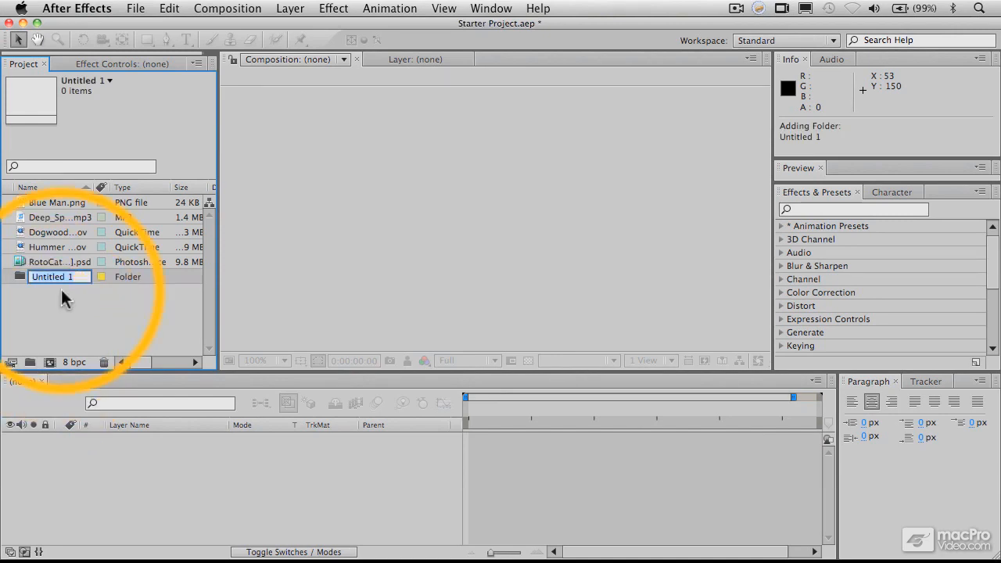
text(Audio)
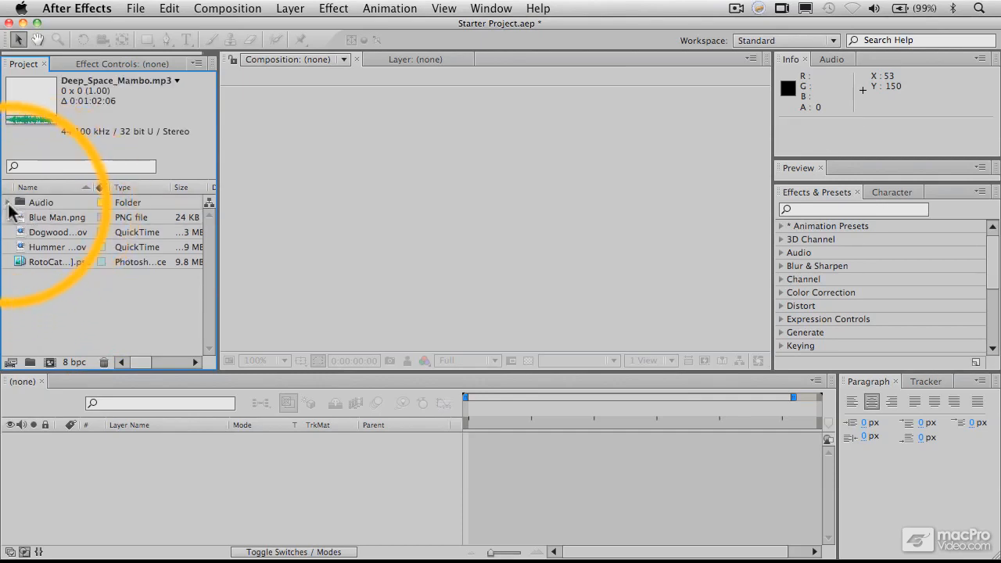
click(11, 202)
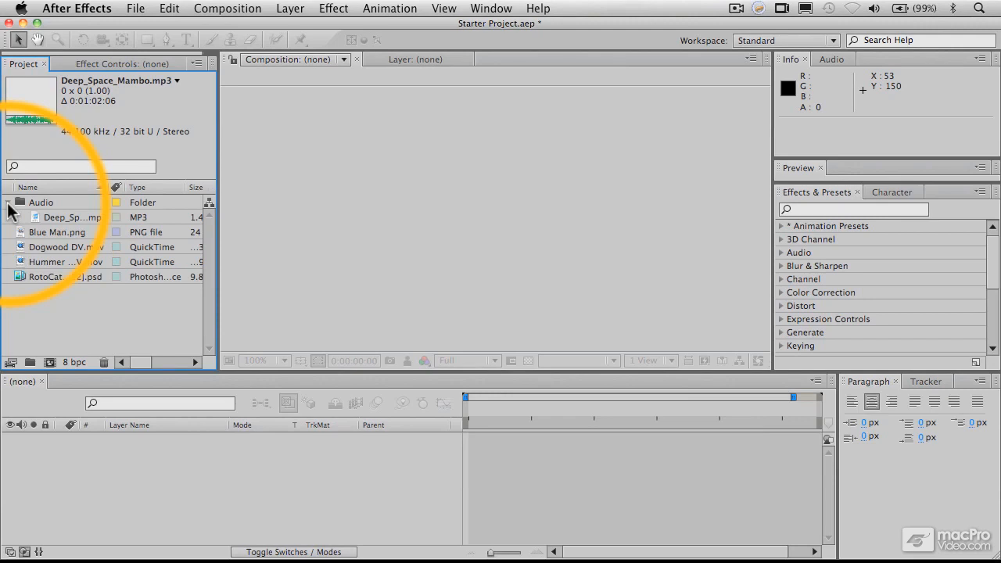
click(11, 202)
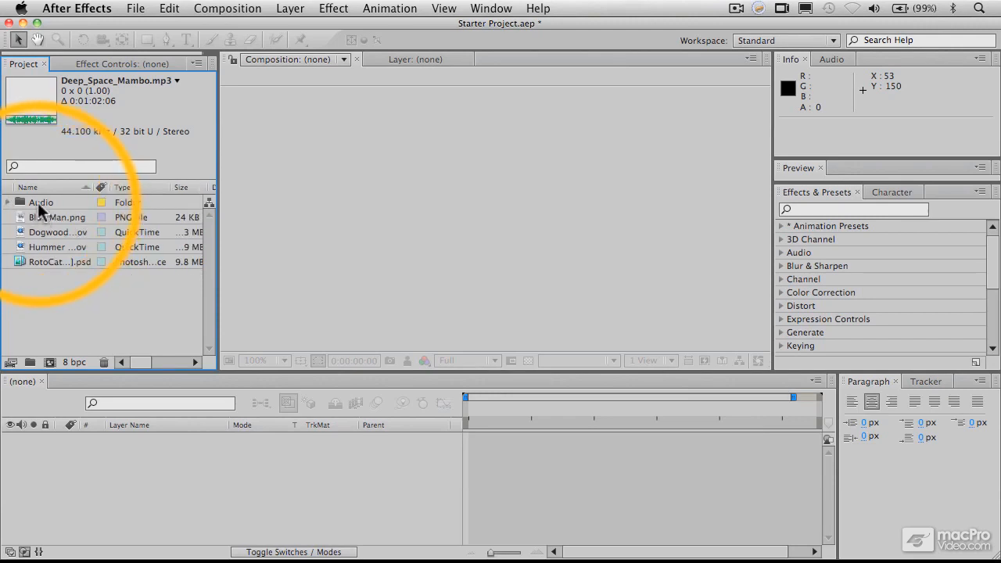
click(40, 203)
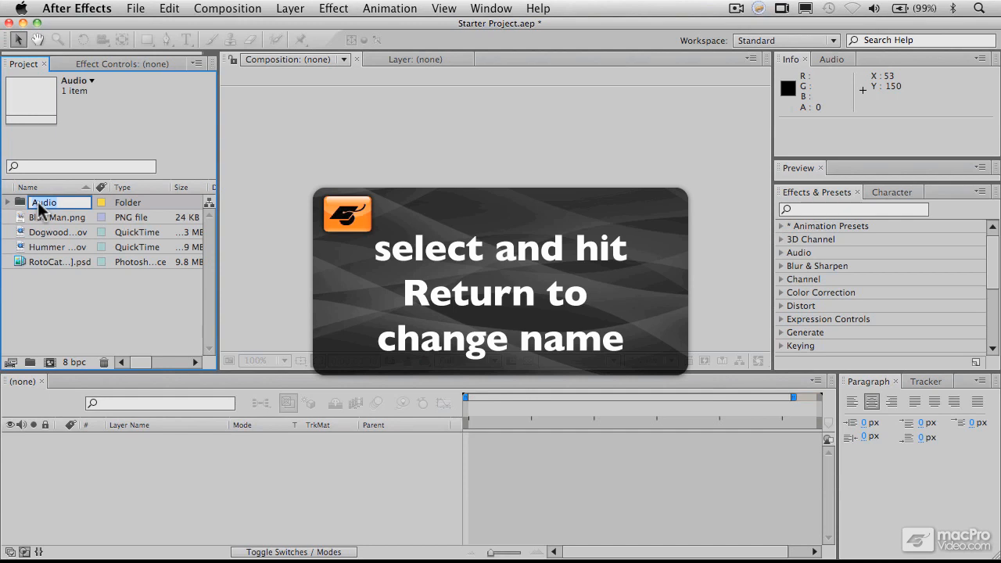
text(Music)
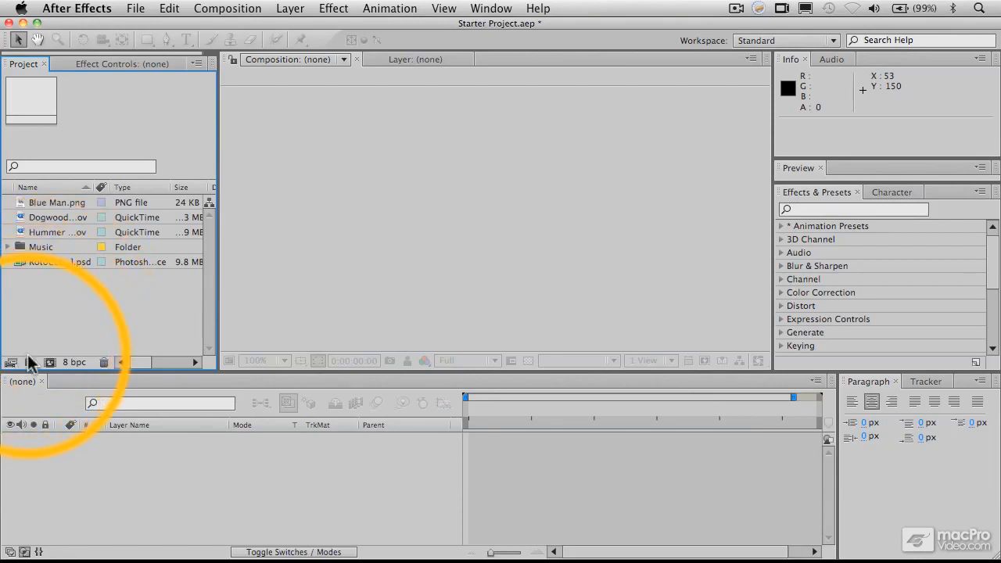
mouse_move(32, 361)
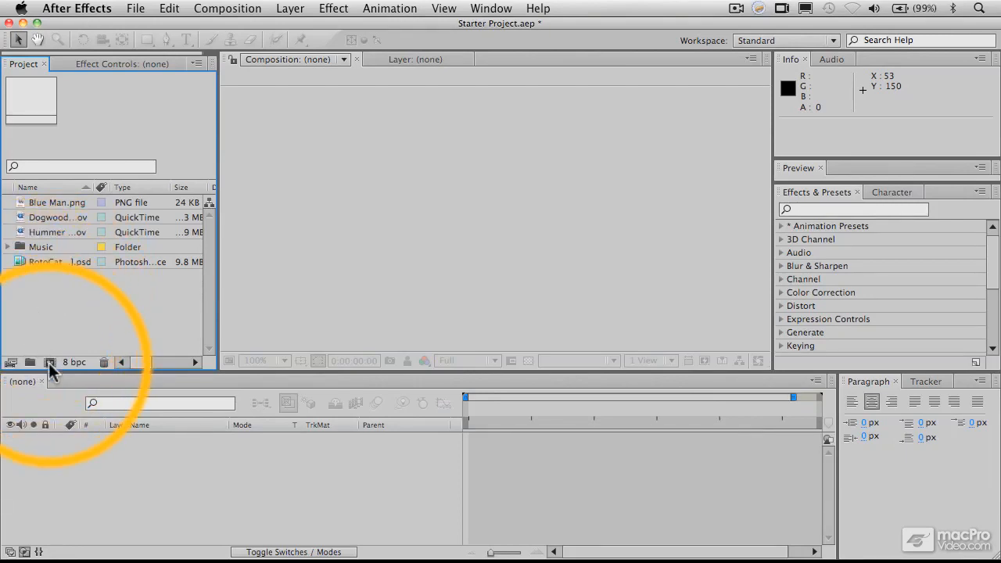
mouse_move(53, 362)
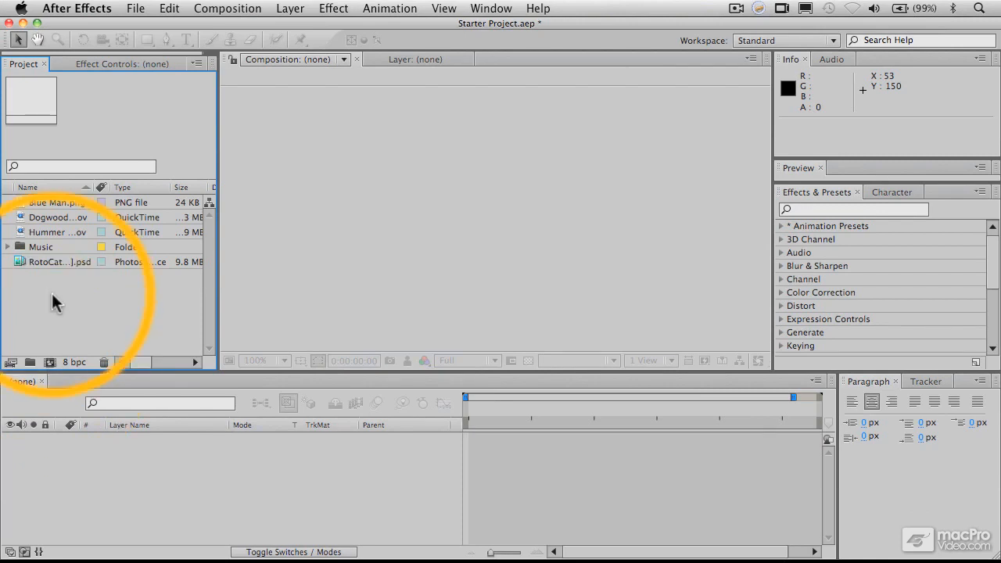
mouse_move(102, 364)
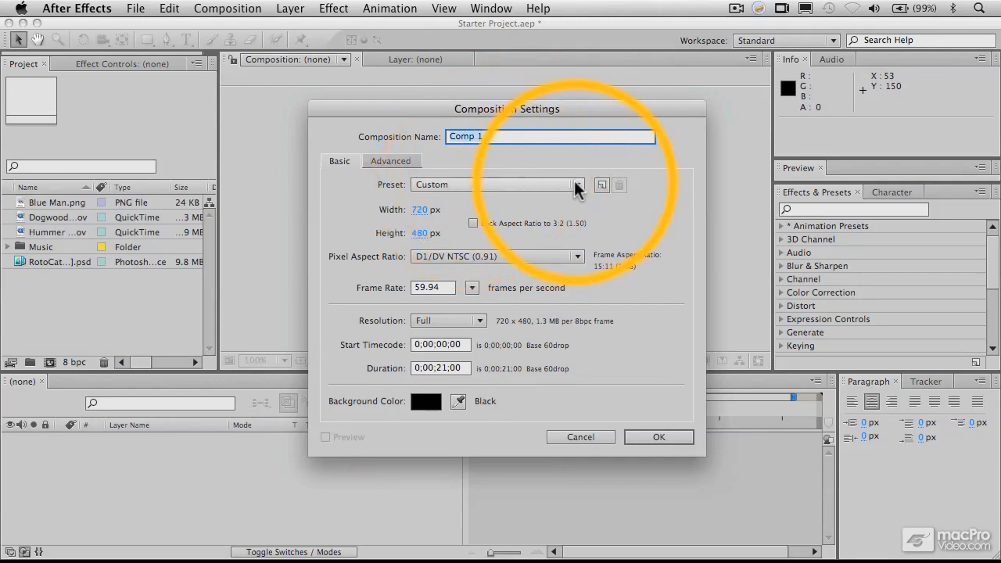
Pick the NTSC DV composition preset, then cancel Composition Settings without creating it.
click(577, 184)
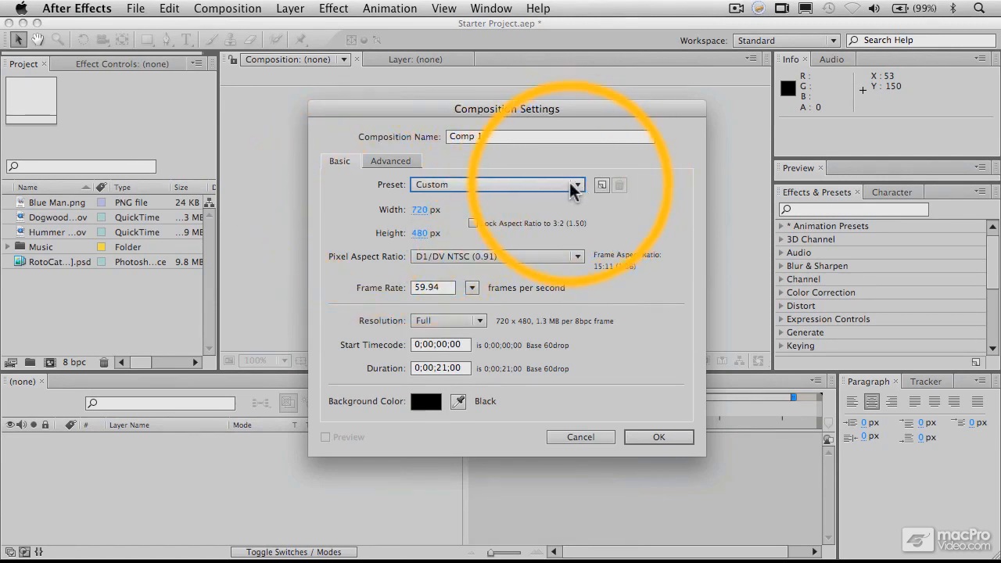
click(575, 184)
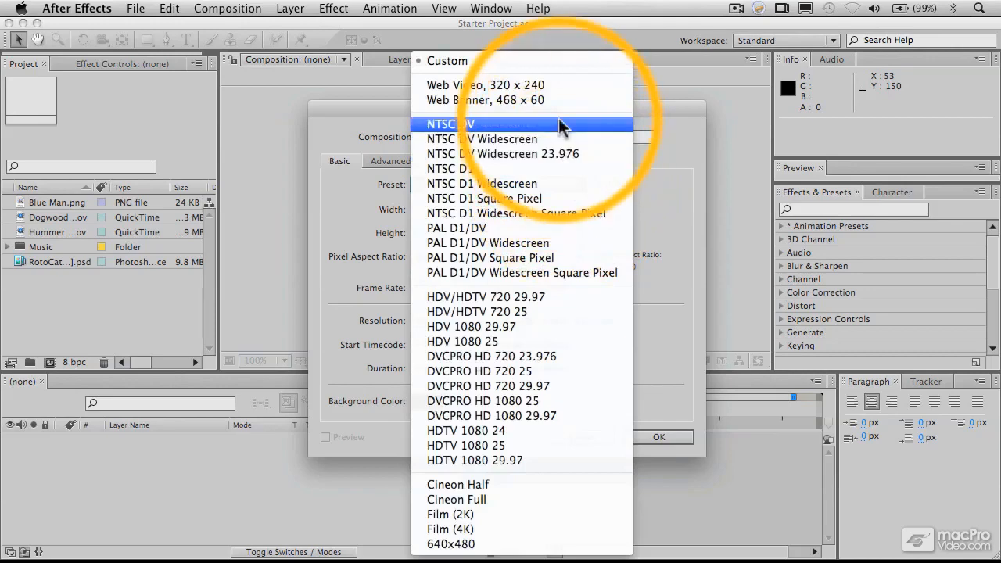
click(450, 123)
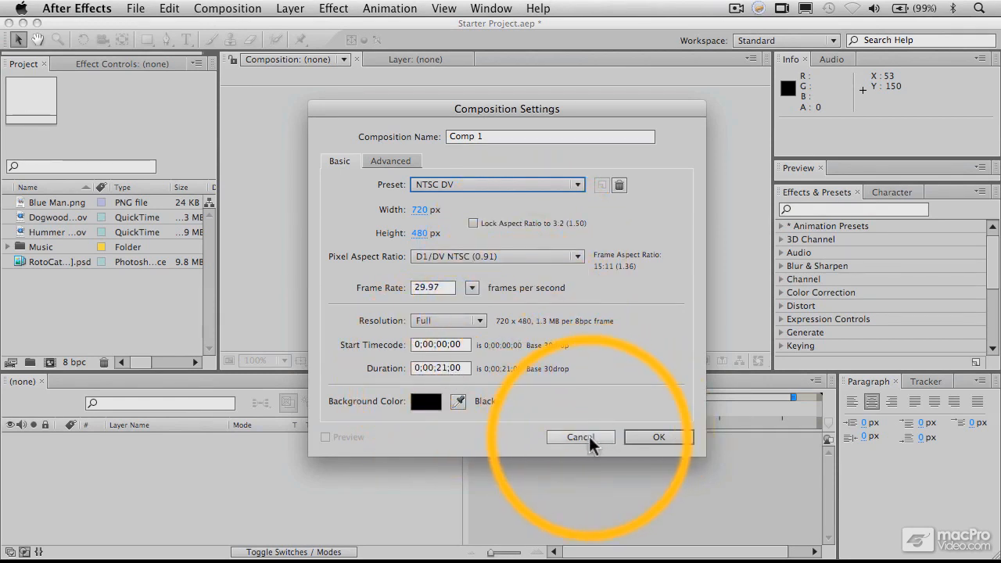
click(580, 436)
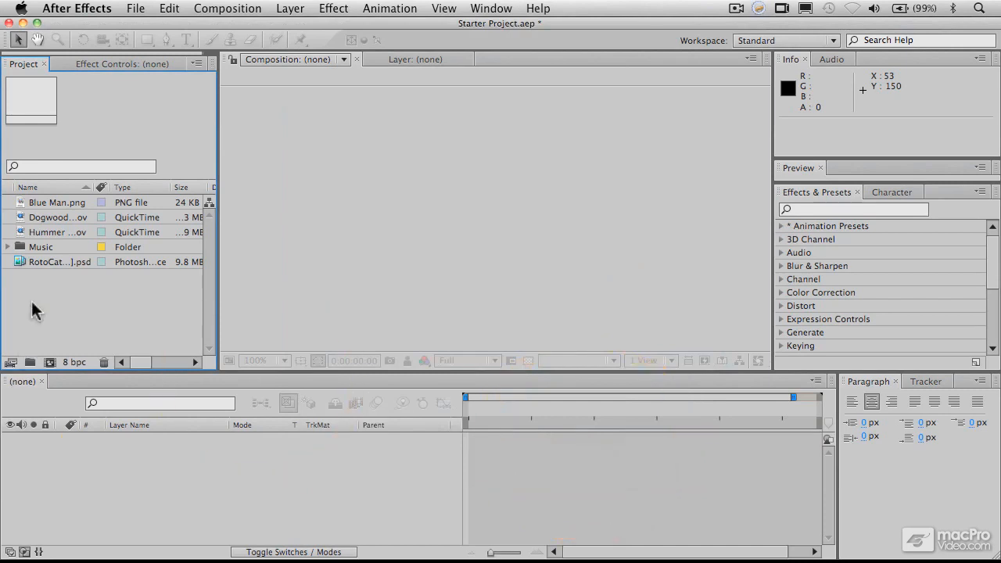
mouse_move(41, 305)
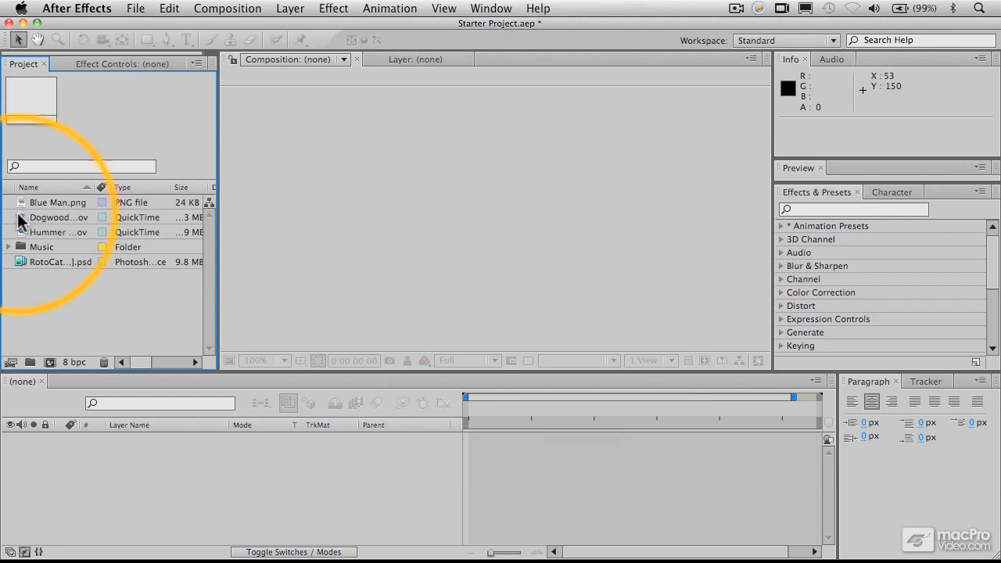
Build a new composition from the Dogwood DV.mov clip.
click(50, 217)
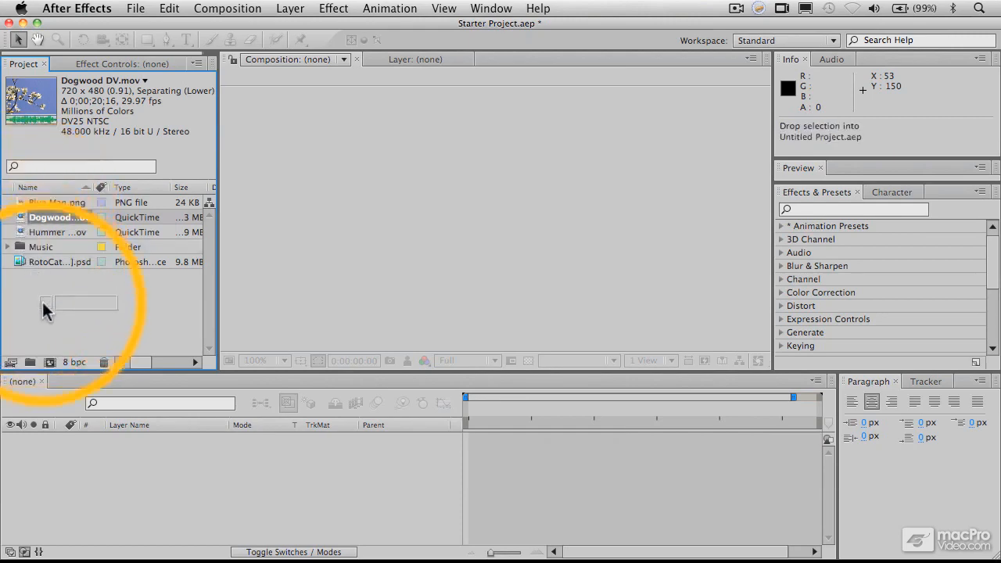
click(48, 363)
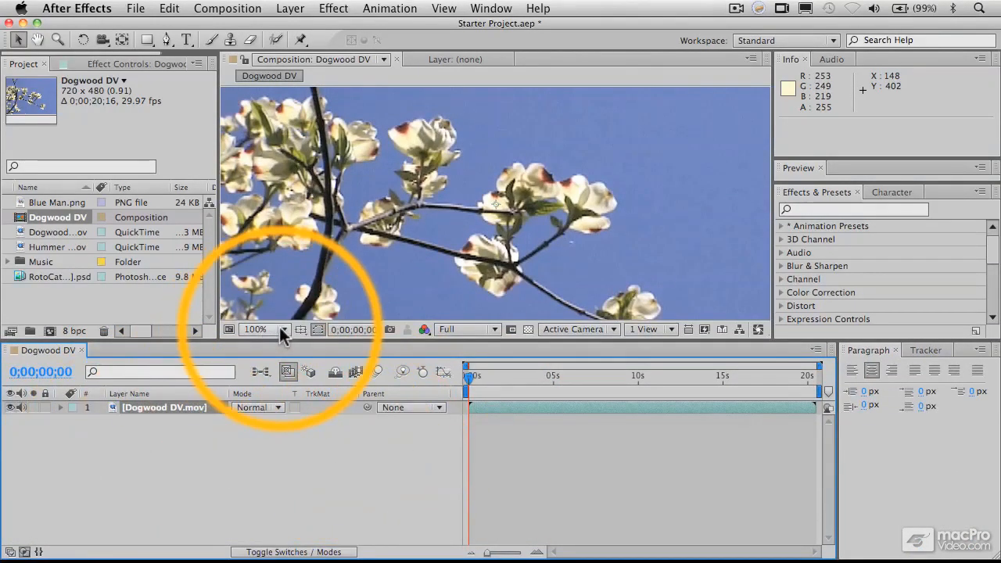
Set the Composition viewer magnification to 50%.
click(260, 329)
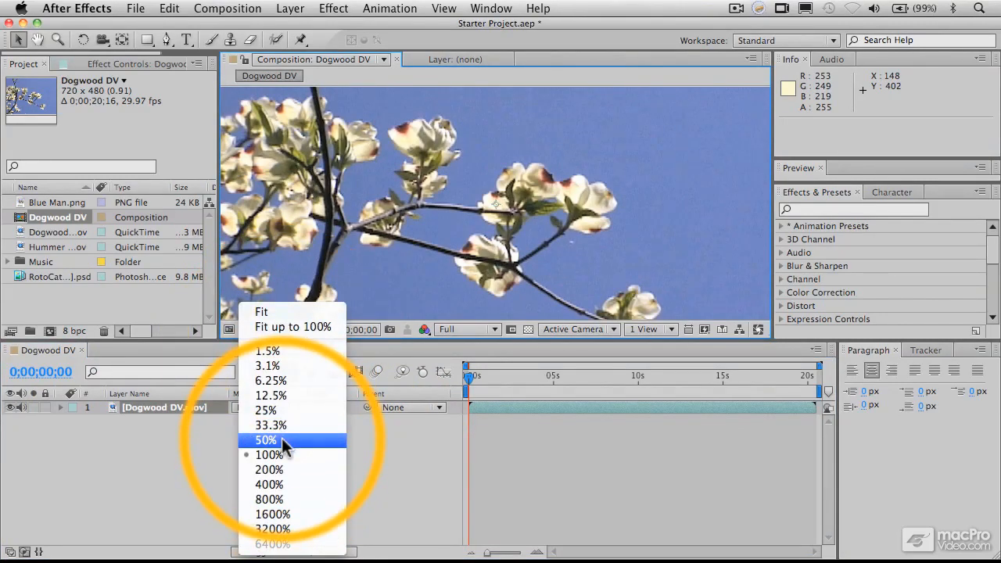
click(265, 440)
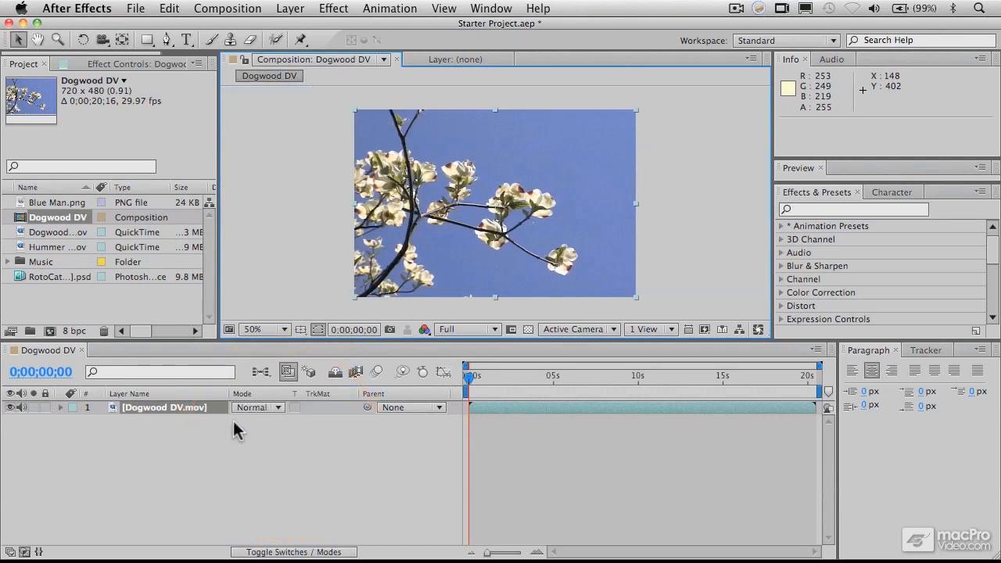
mouse_move(225, 340)
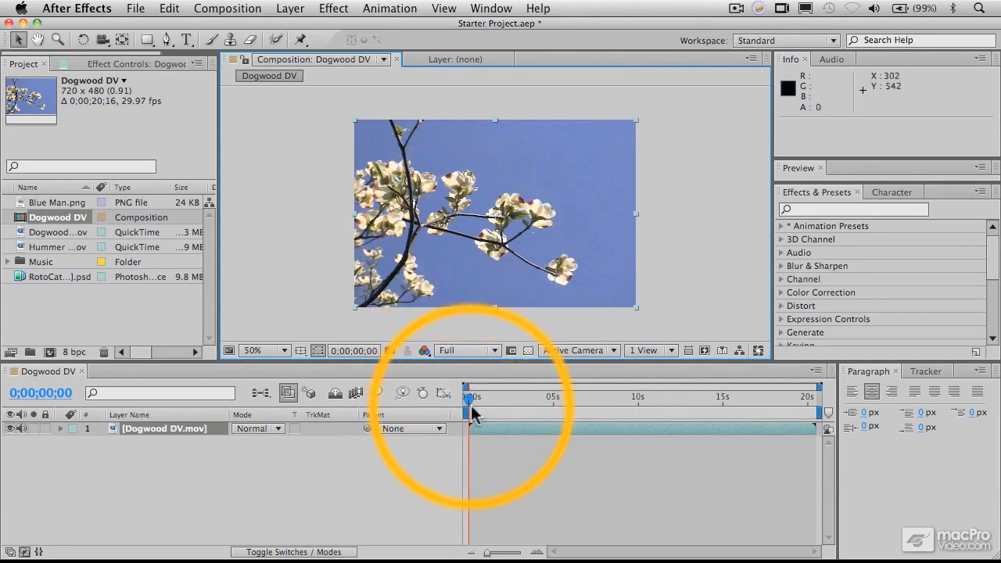
mouse_move(466, 395)
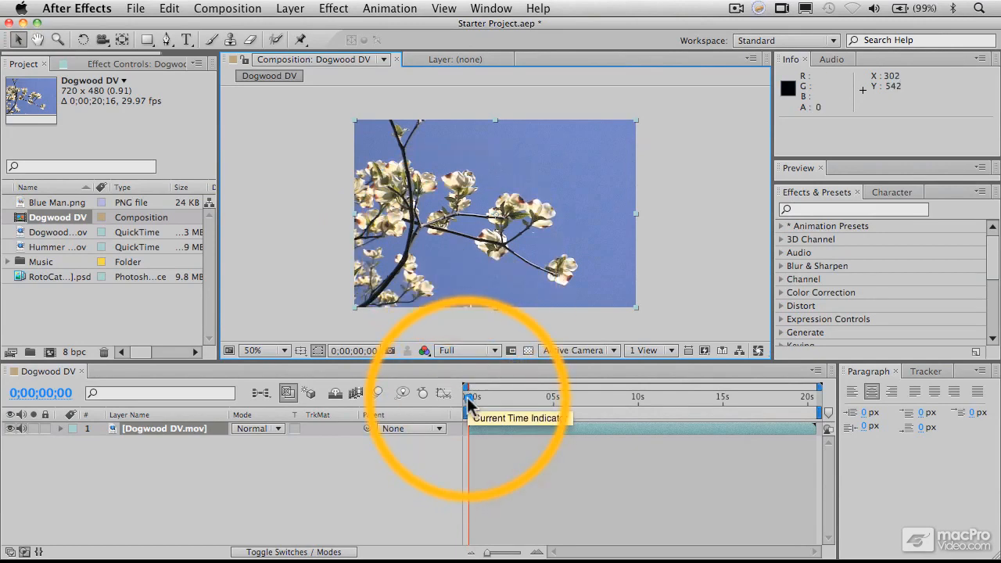
Scrub the Dogwood footage past about 4 and 11 seconds toward the end.
drag(470, 398, 532, 399)
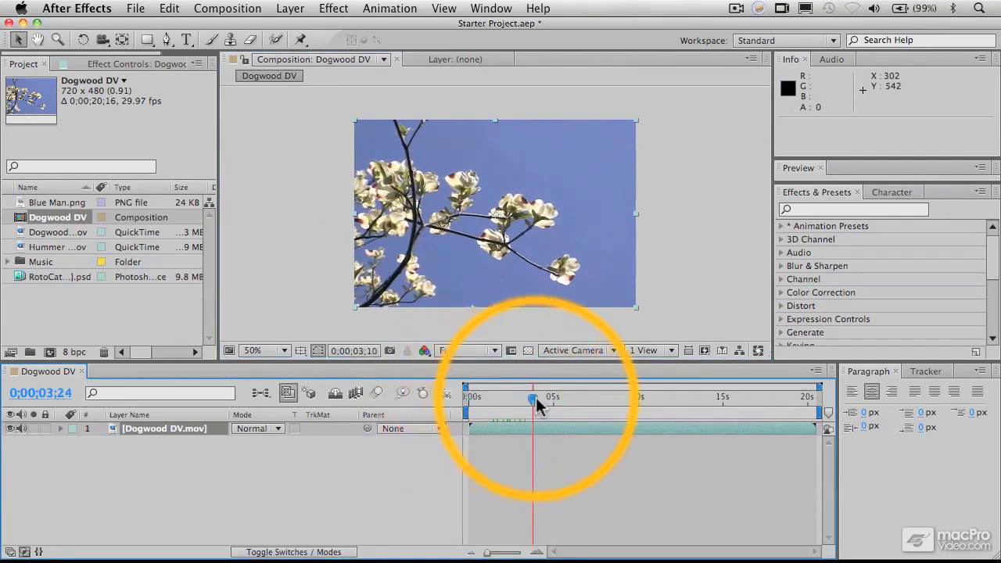
drag(532, 398, 659, 397)
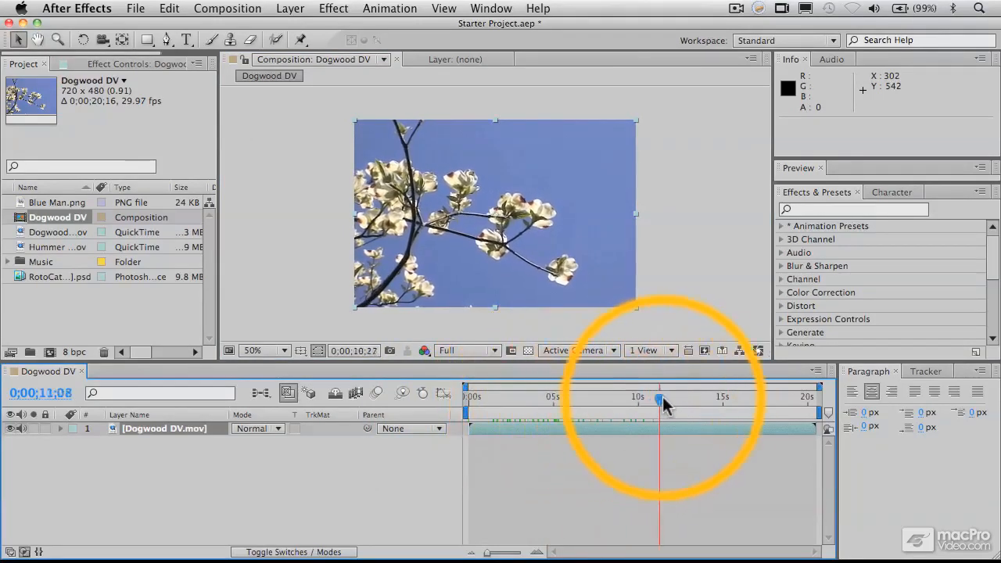
drag(660, 397, 801, 397)
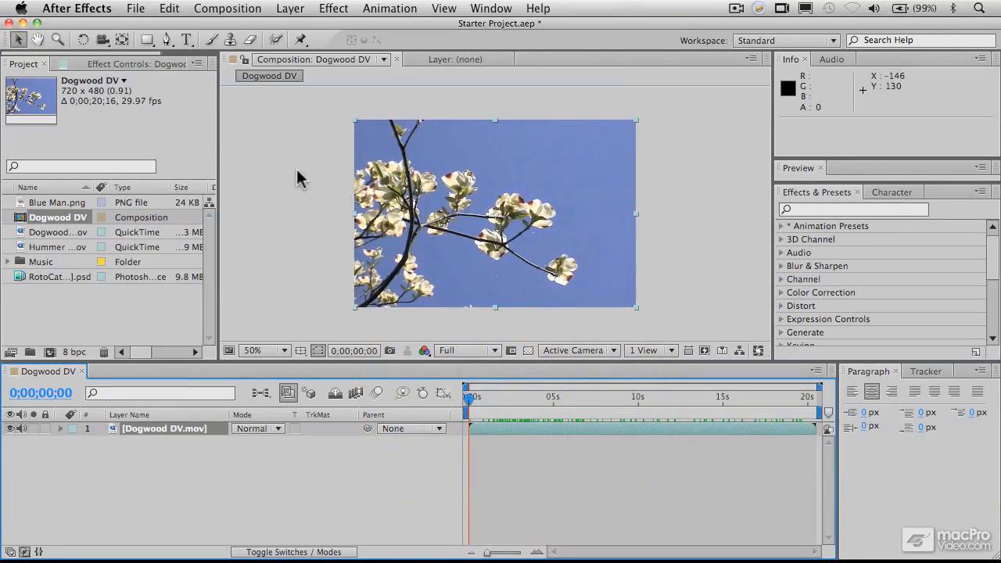
mouse_move(266, 127)
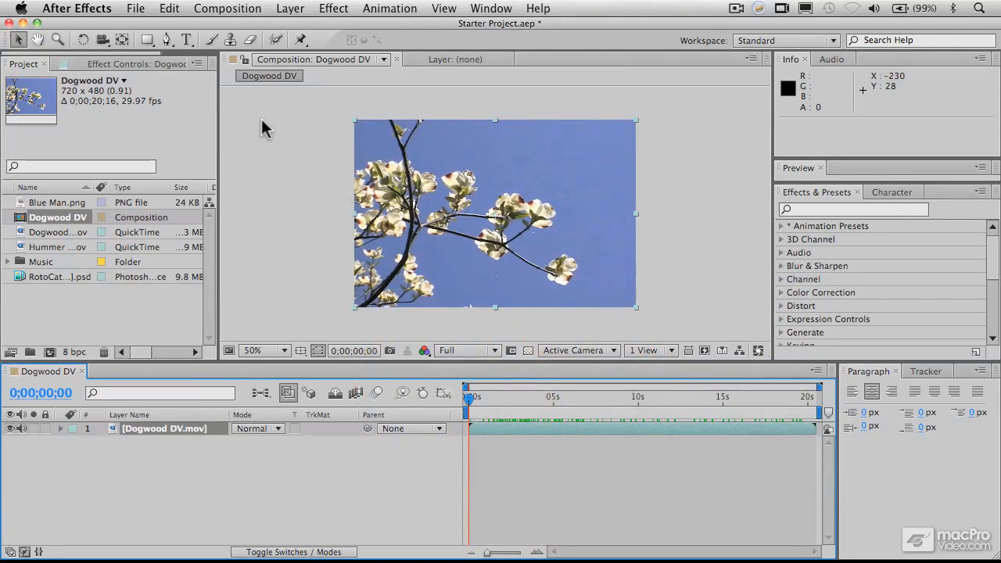
mouse_move(631, 295)
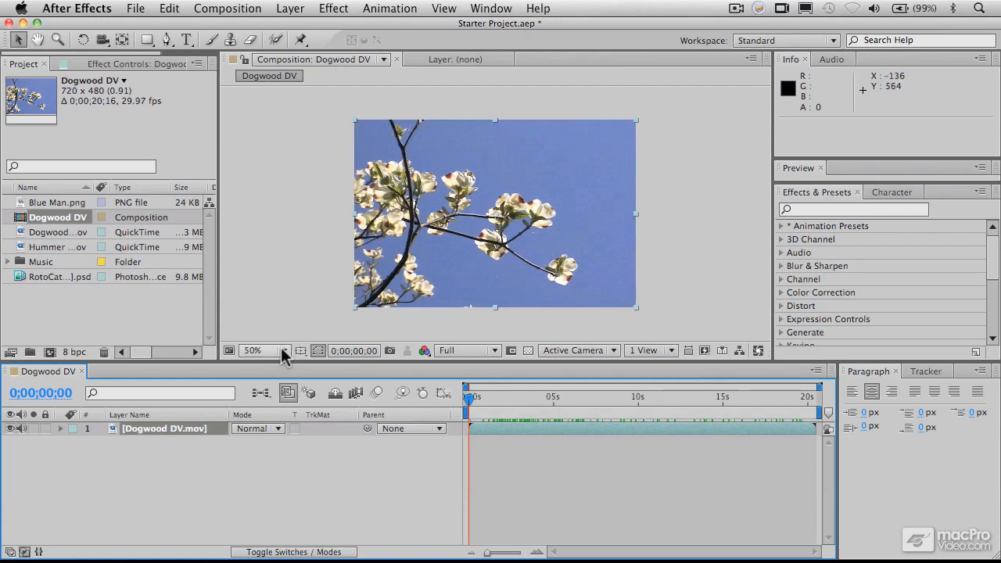
click(275, 351)
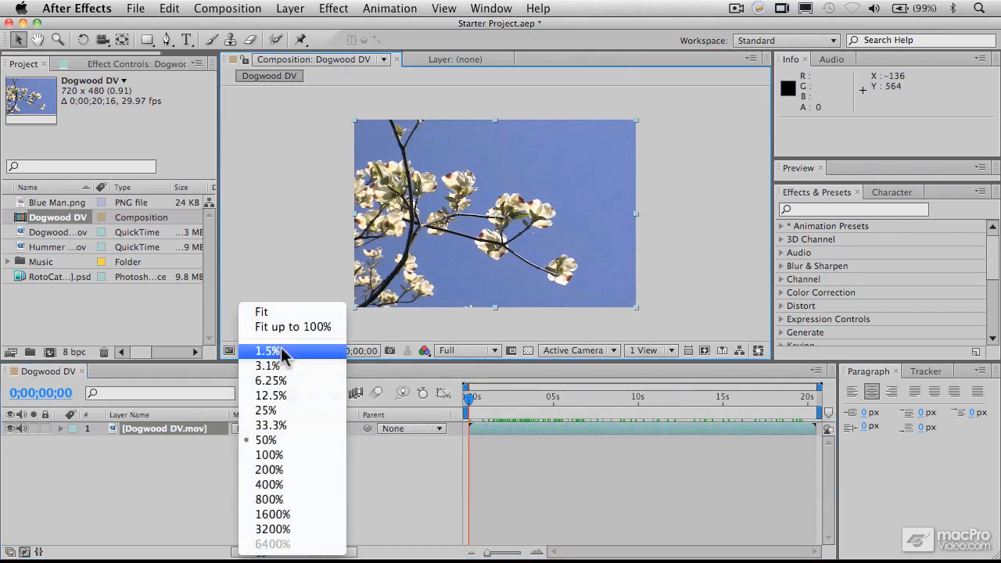
click(266, 440)
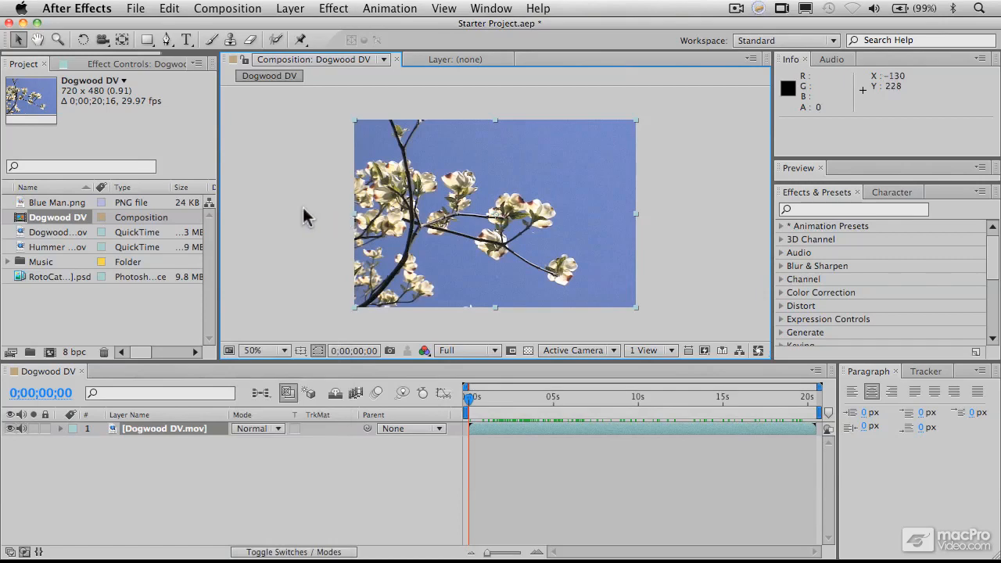
mouse_move(309, 220)
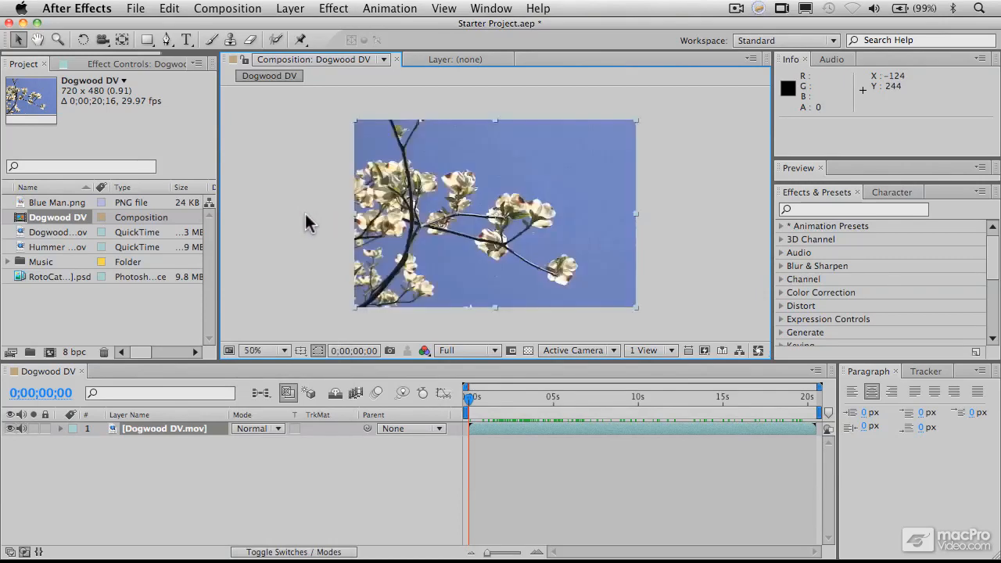
click(252, 350)
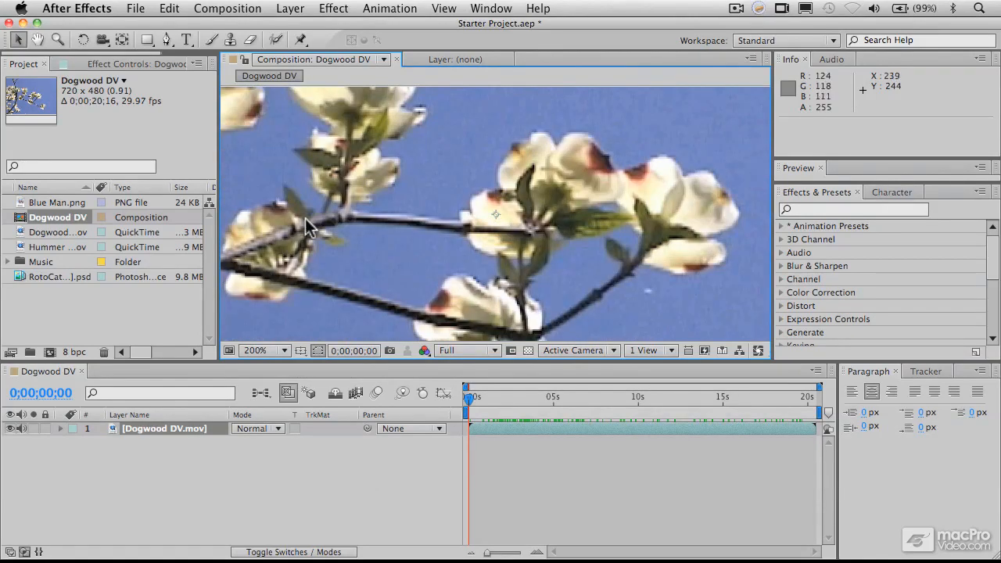
click(282, 351)
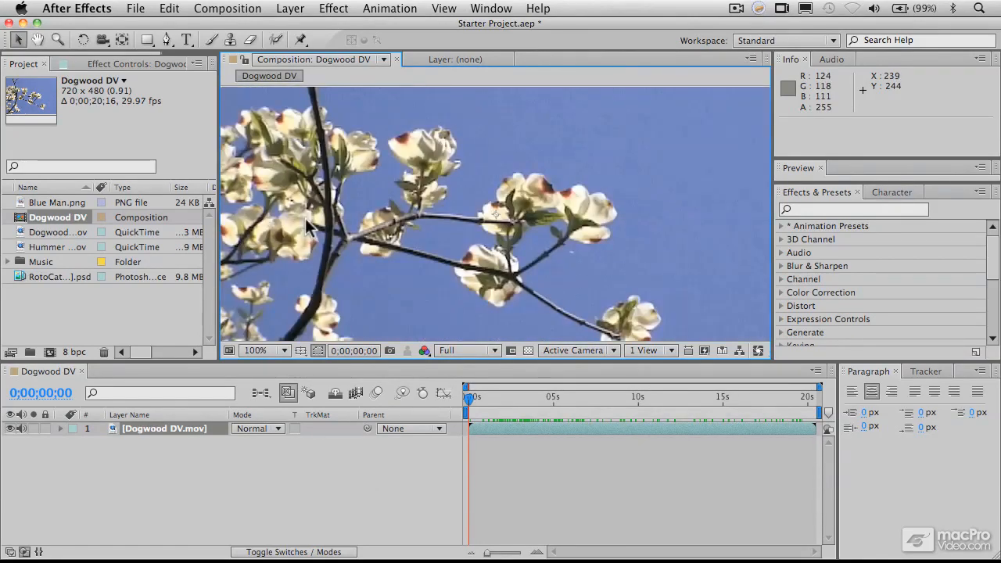
click(281, 351)
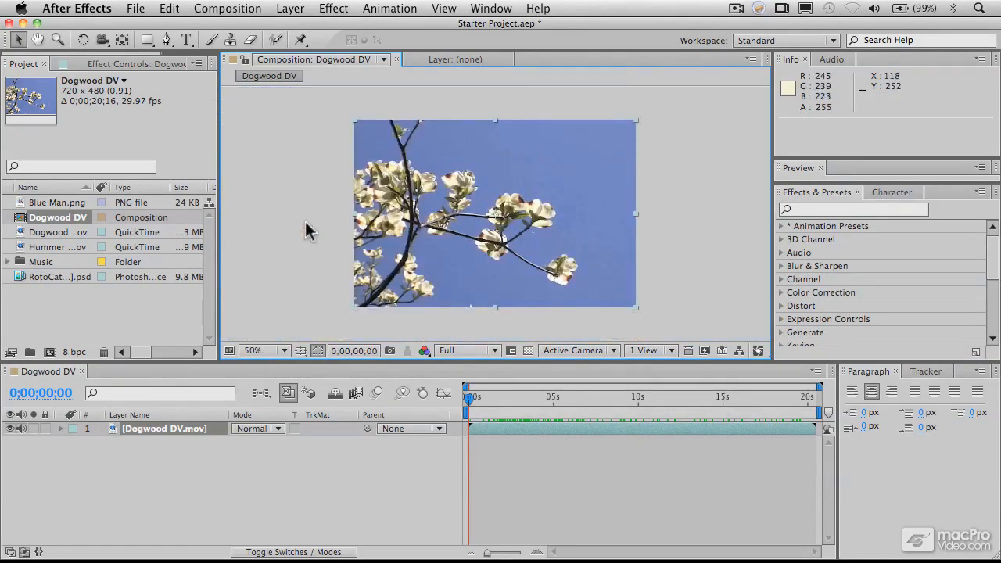
mouse_move(297, 300)
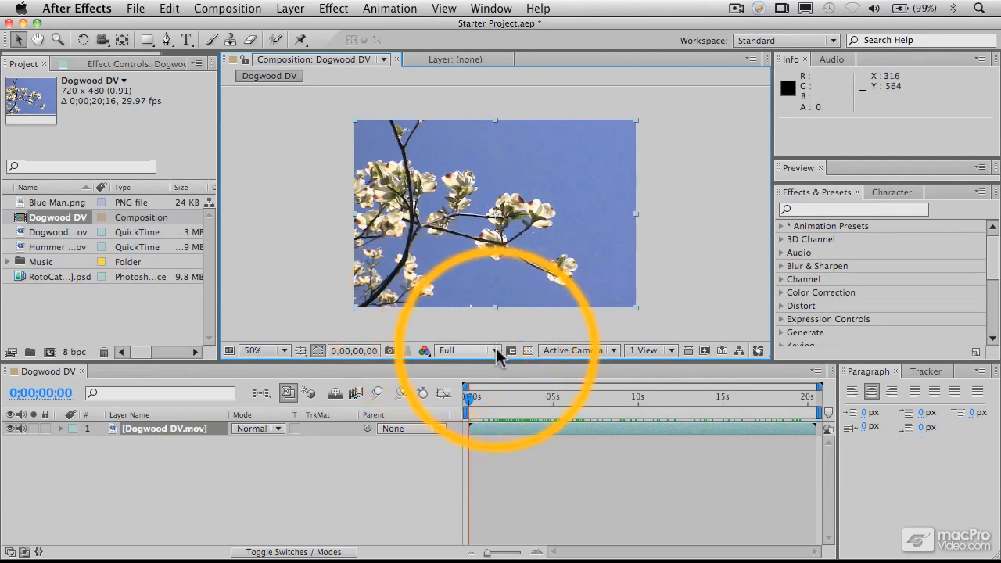
Set the composition preview resolution to Half.
click(466, 351)
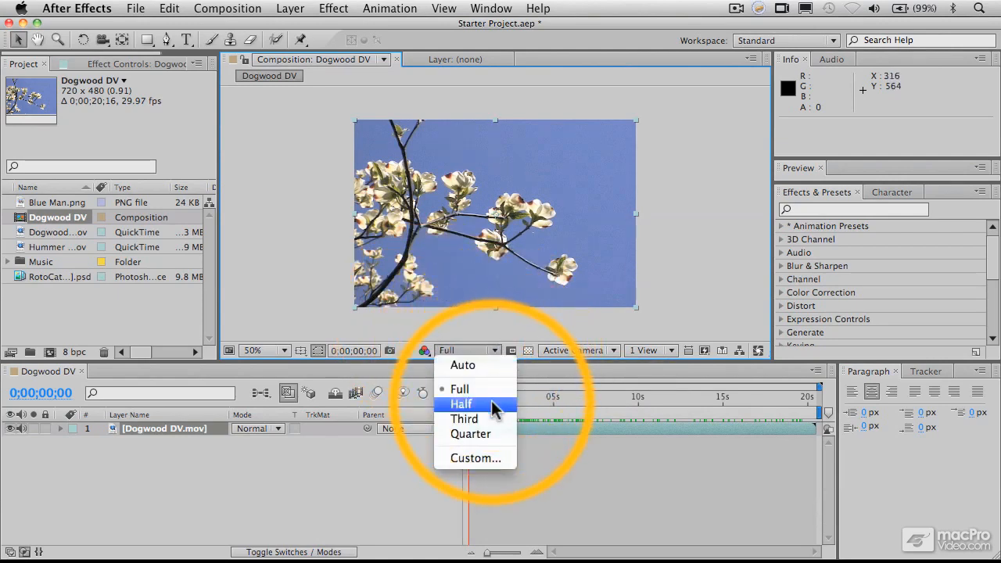
click(460, 404)
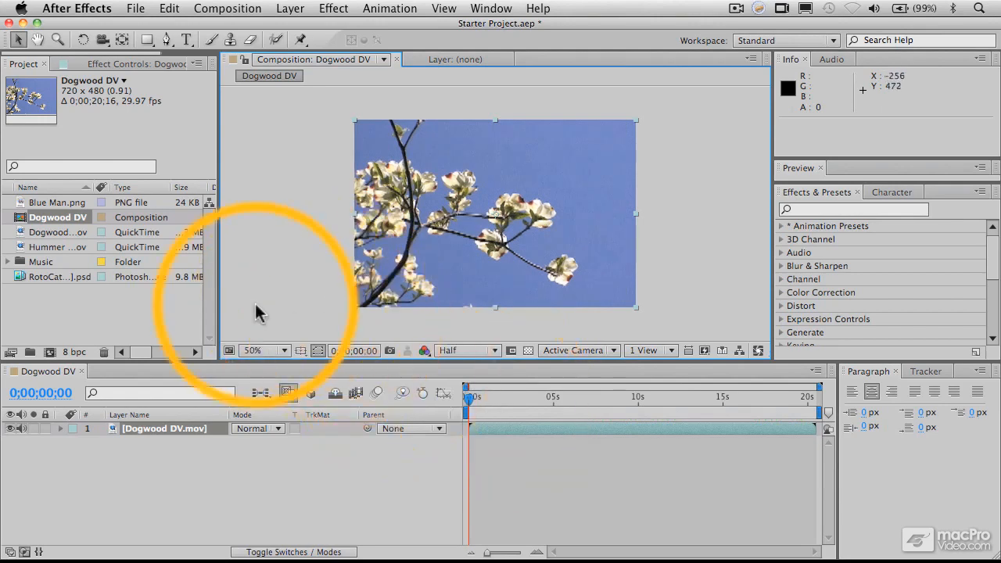
mouse_move(282, 354)
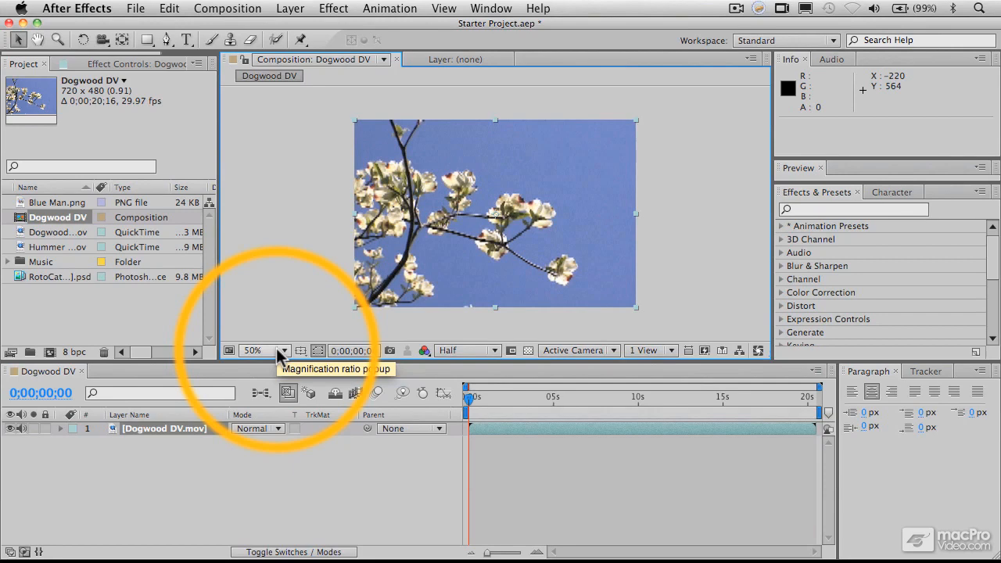
mouse_move(275, 250)
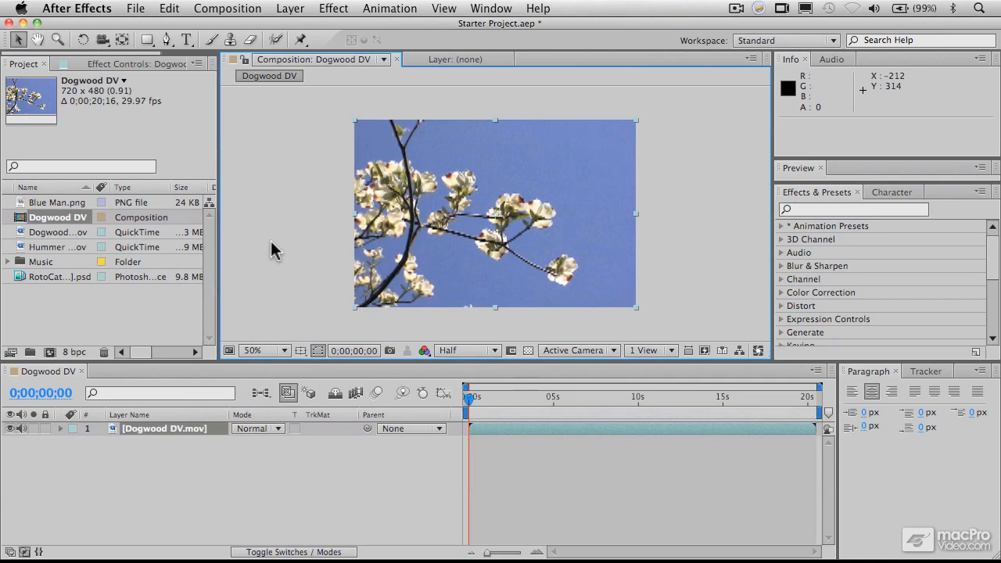
mouse_move(194, 181)
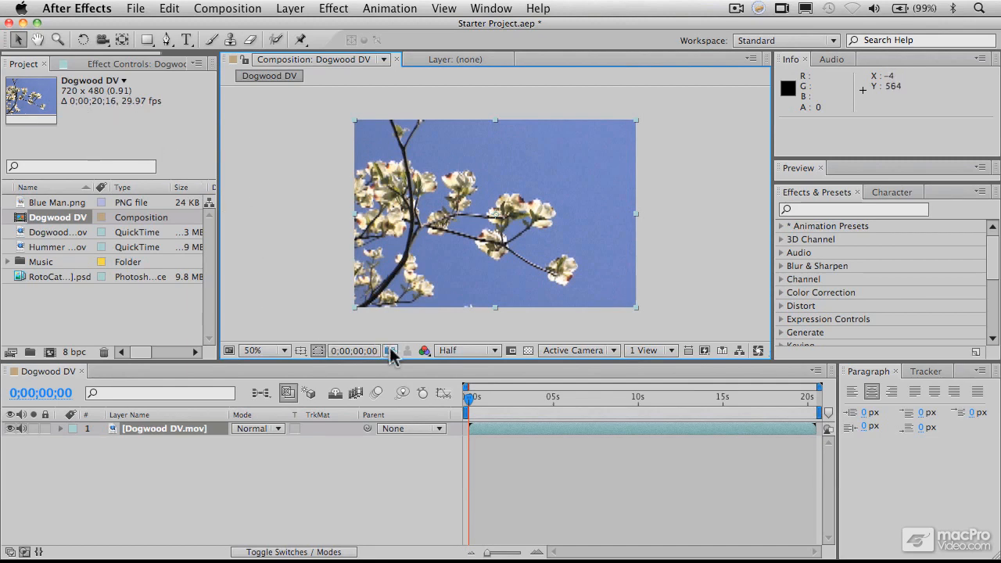
mouse_move(420, 336)
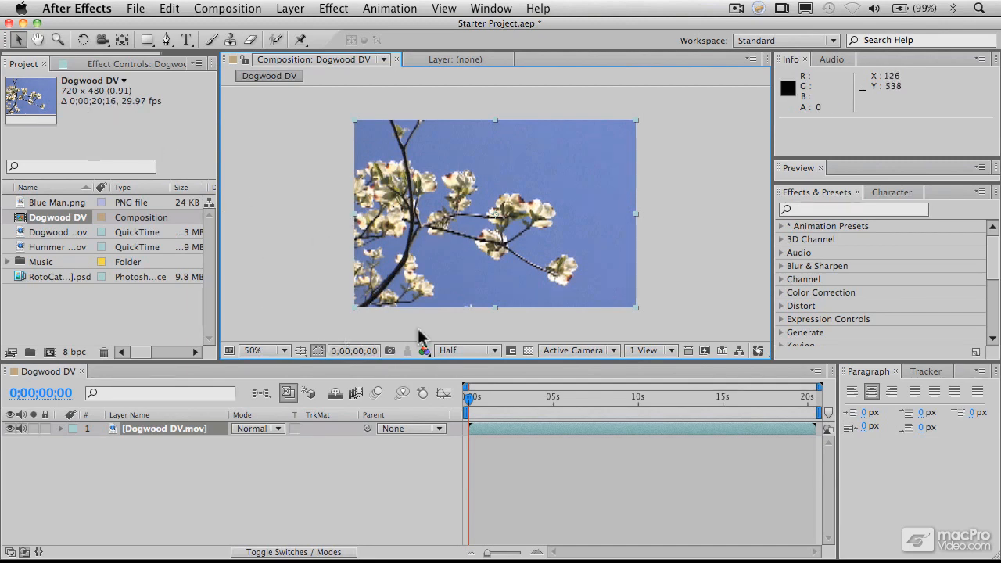
mouse_move(496, 357)
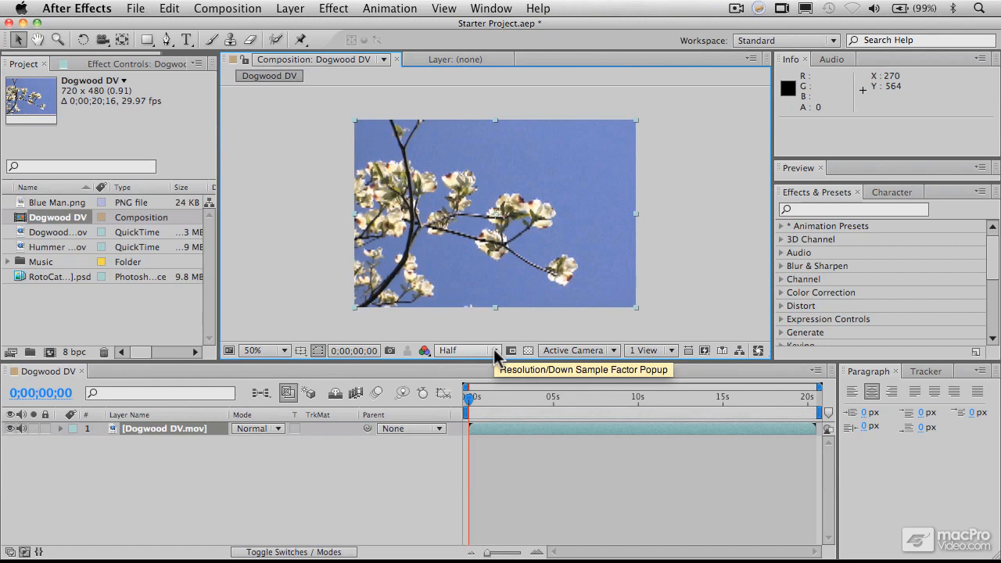
mouse_move(497, 356)
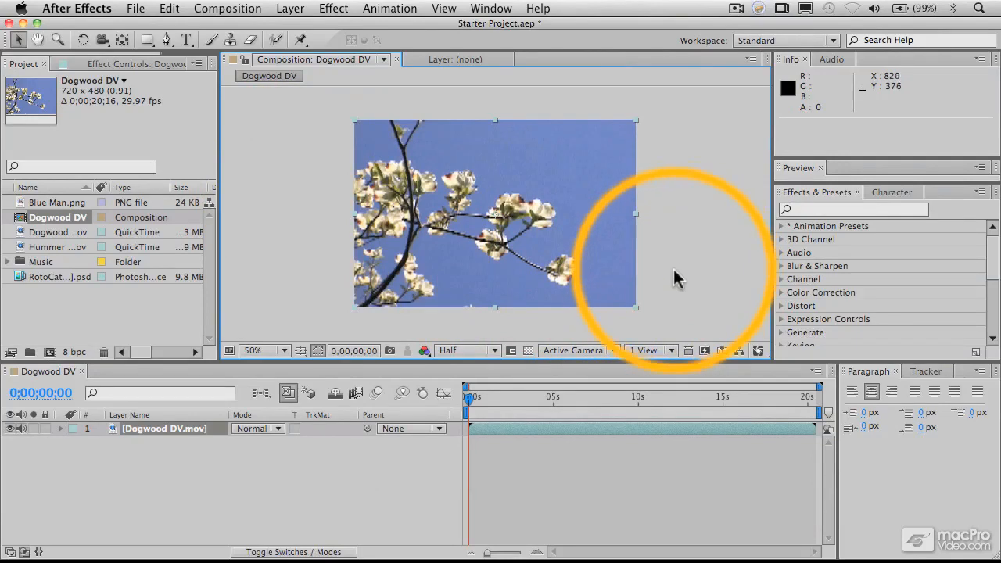
mouse_move(494, 351)
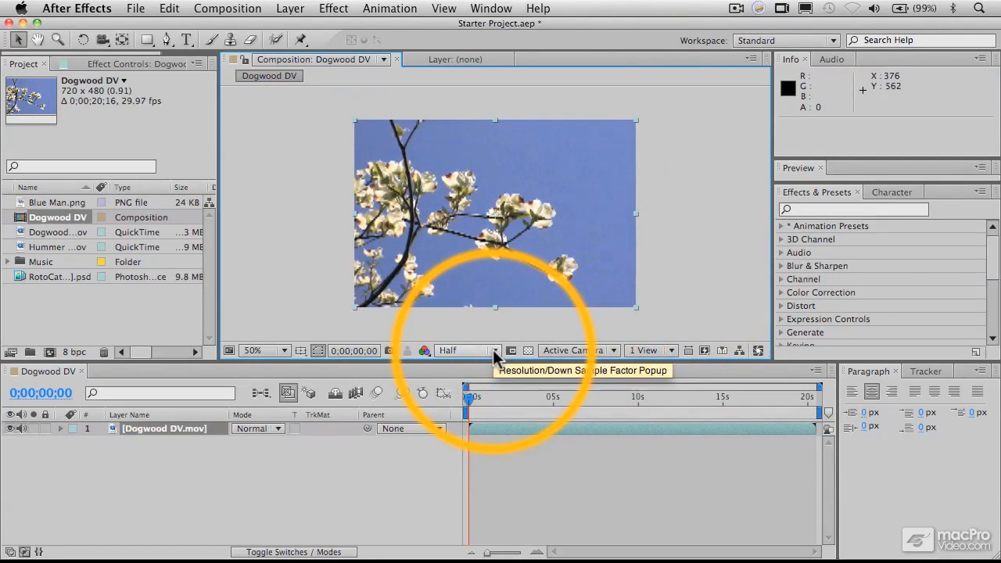
Switch the preview resolution back to Full and confirm Full stays selected.
click(466, 350)
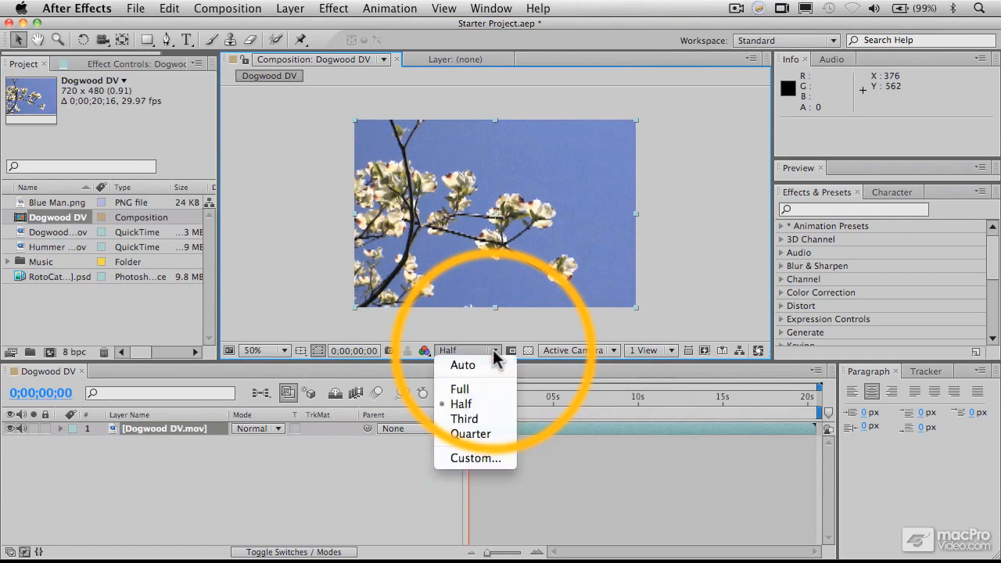
click(459, 389)
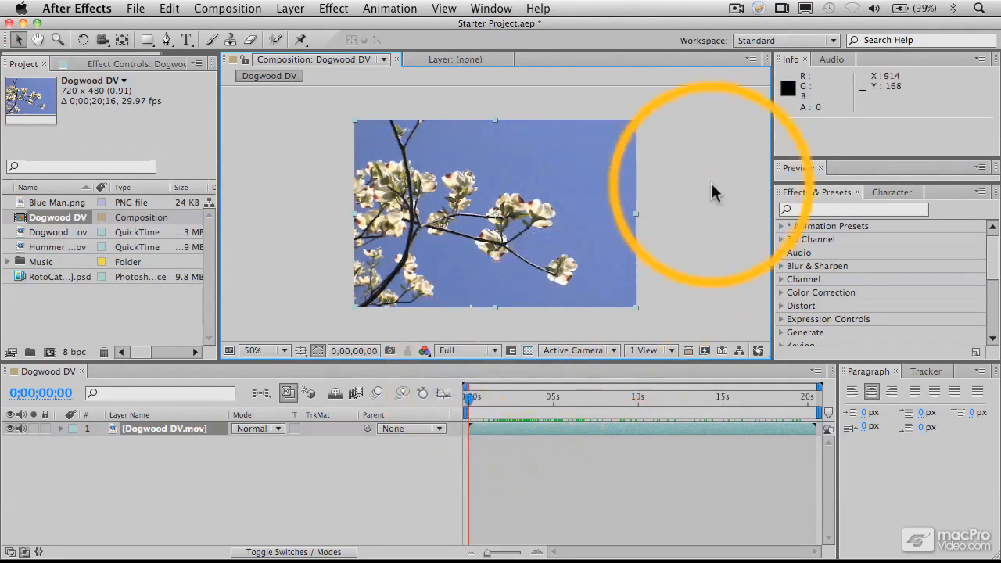
mouse_move(684, 200)
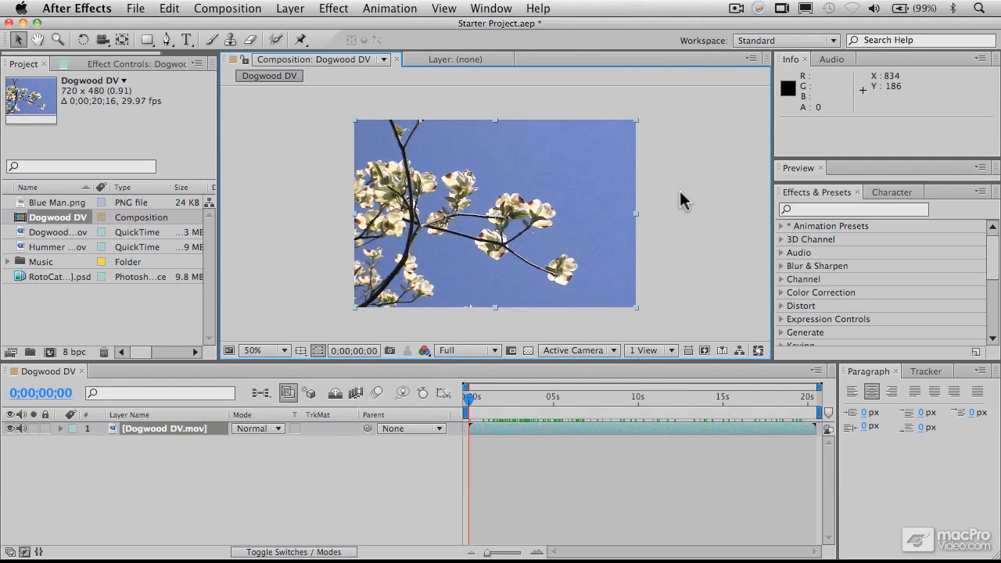
mouse_move(569, 328)
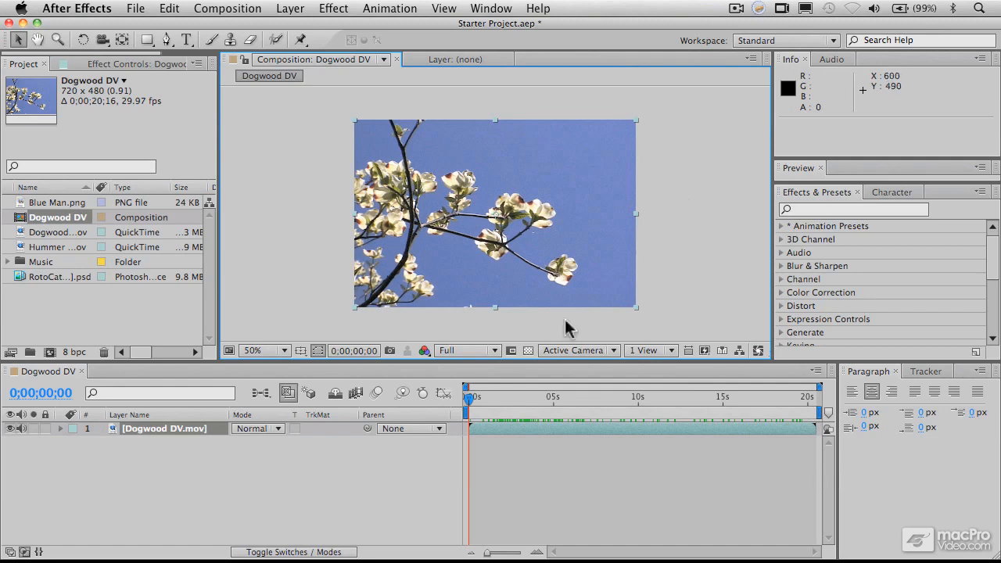
click(467, 351)
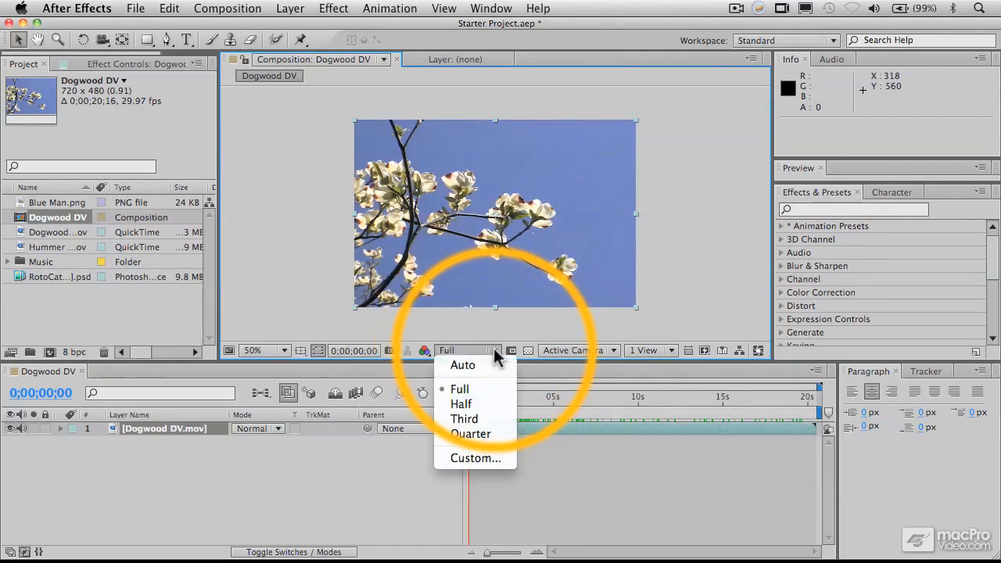
click(458, 388)
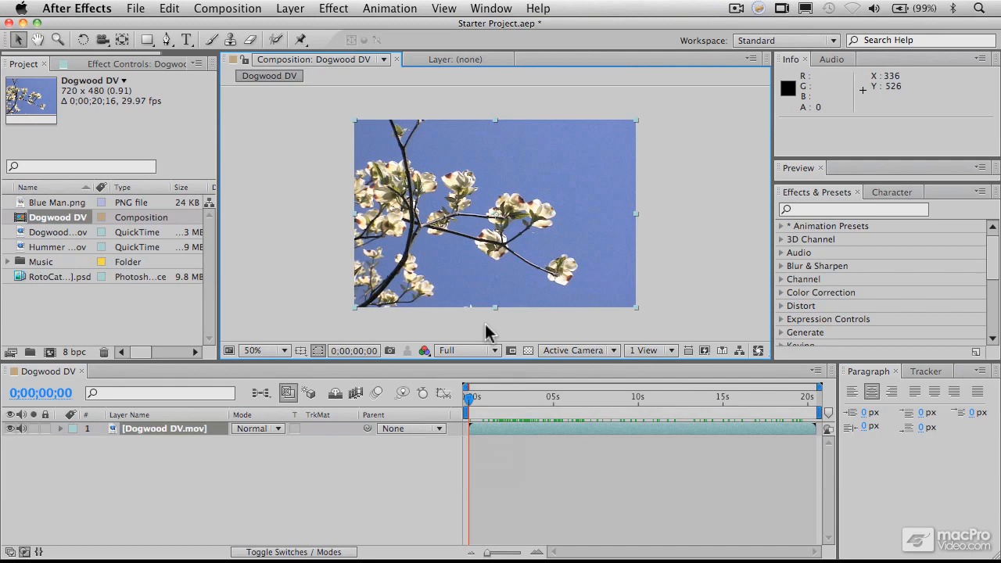
mouse_move(674, 279)
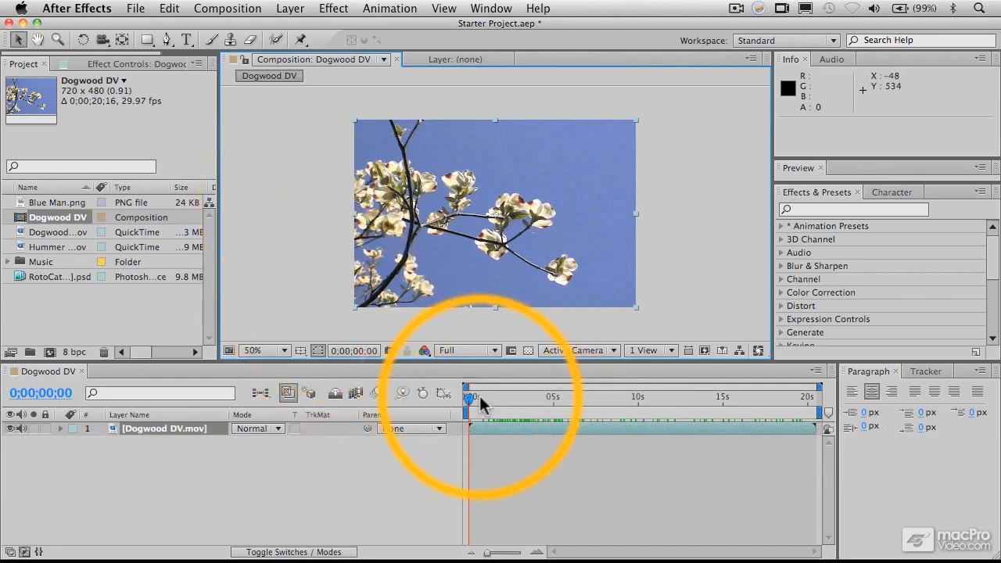
Scrub the timeline to about one second, then back to the start.
drag(469, 396, 491, 396)
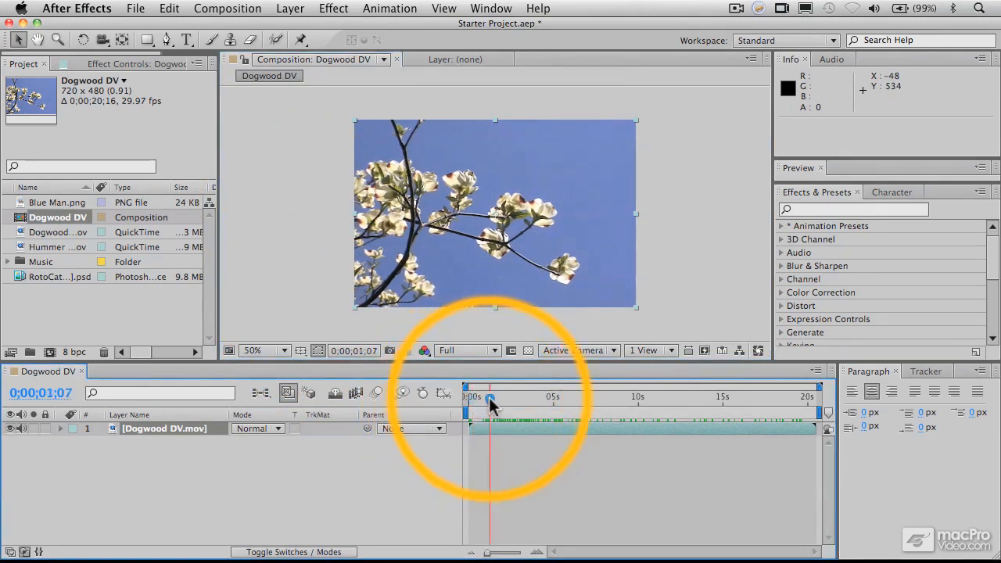
drag(491, 399, 528, 399)
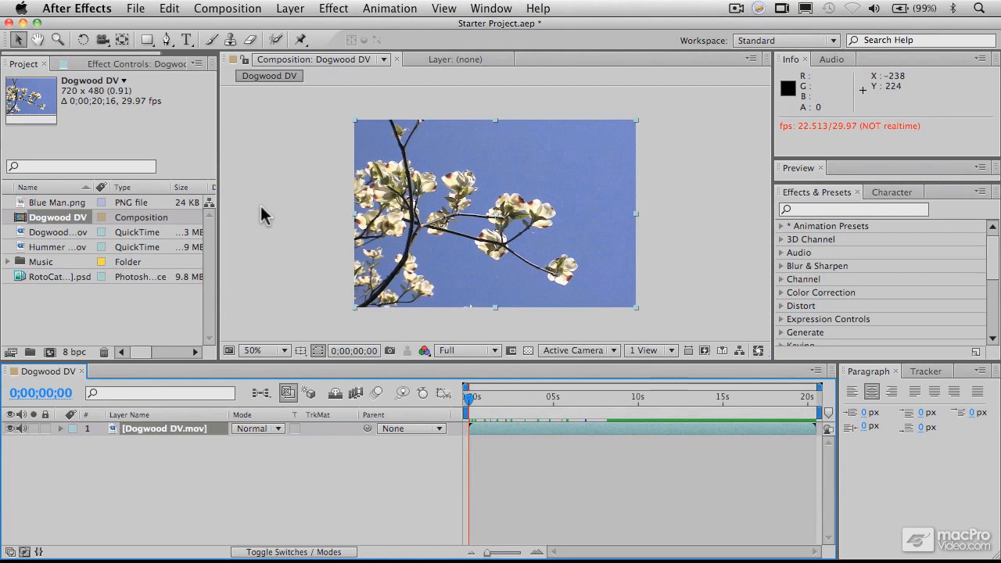
mouse_move(276, 162)
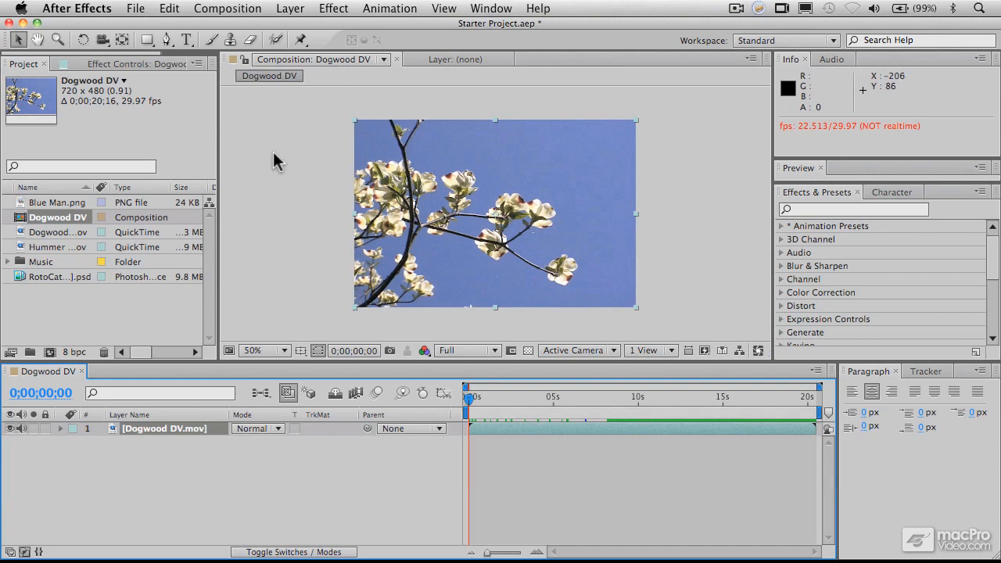
mouse_move(698, 128)
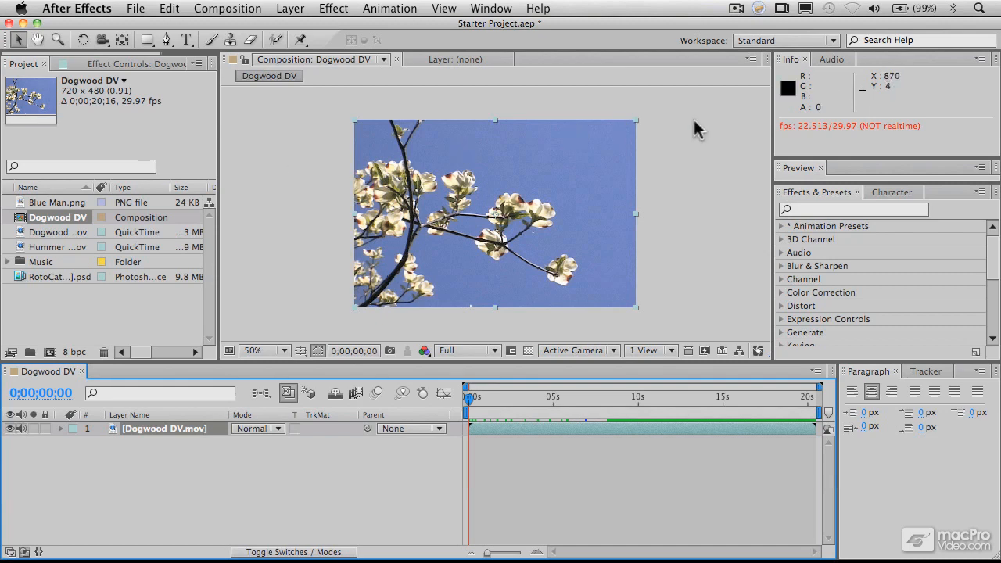